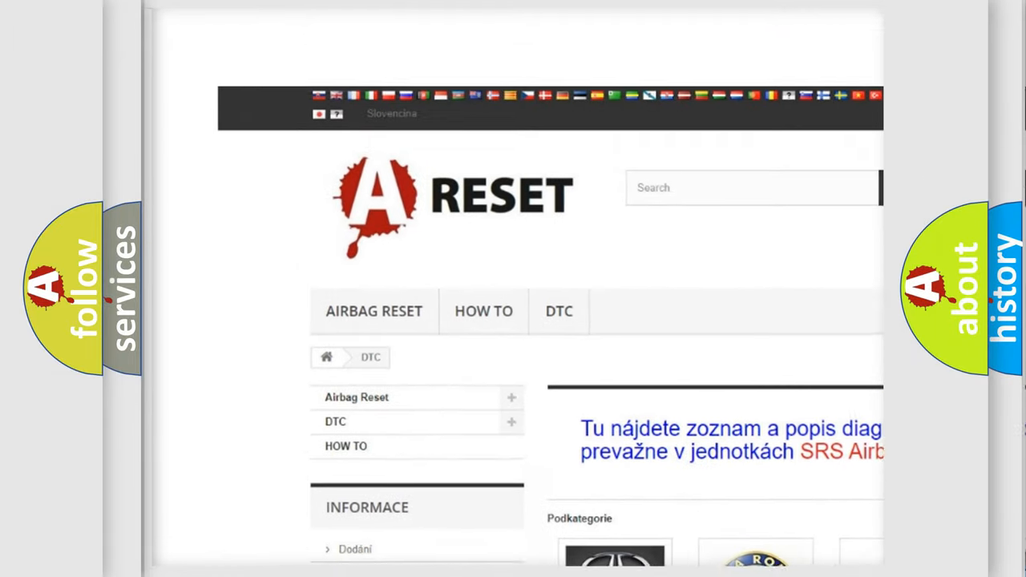
scroll("down", 3)
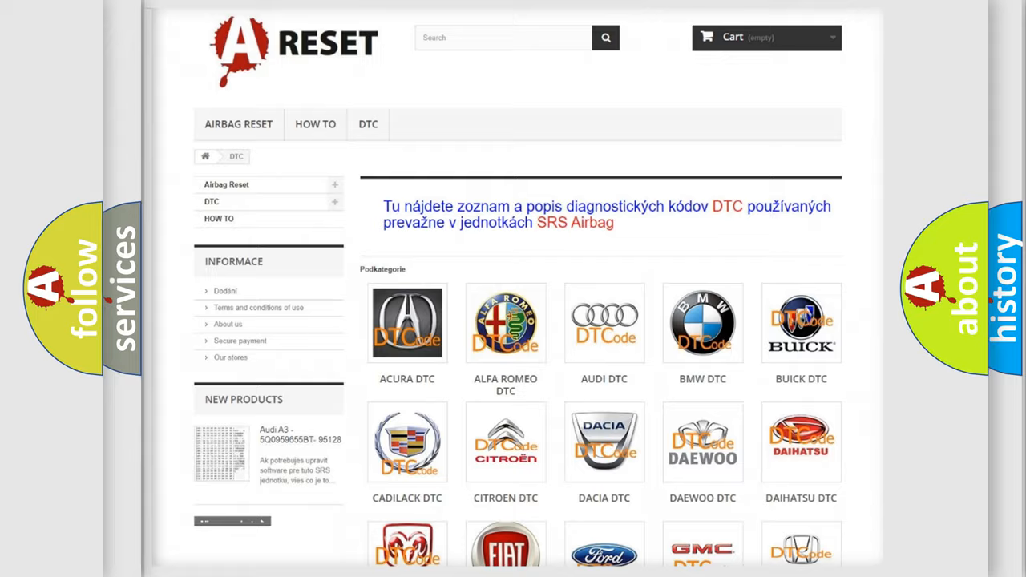
scroll("down", 3)
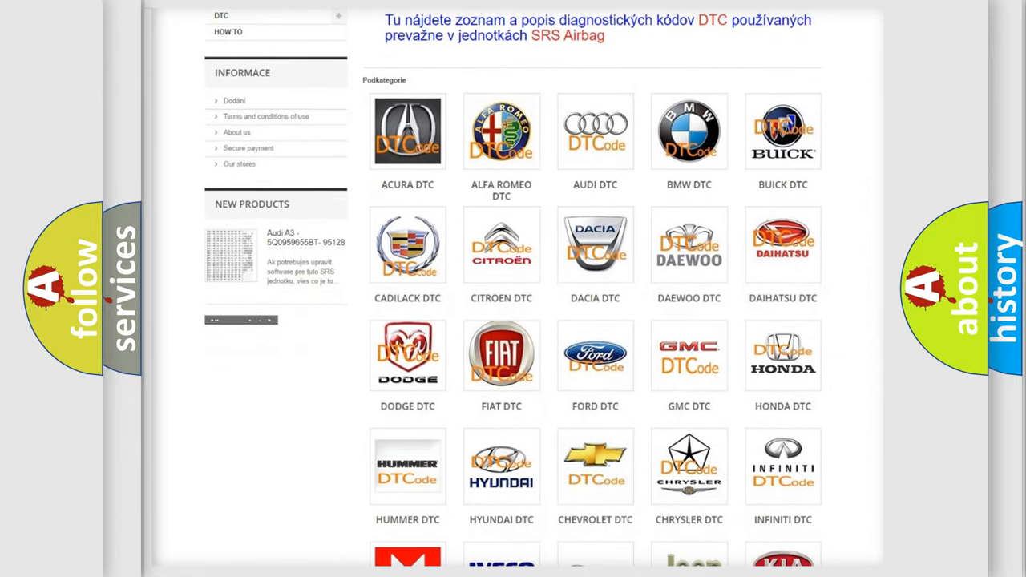
mouse_move(502, 355)
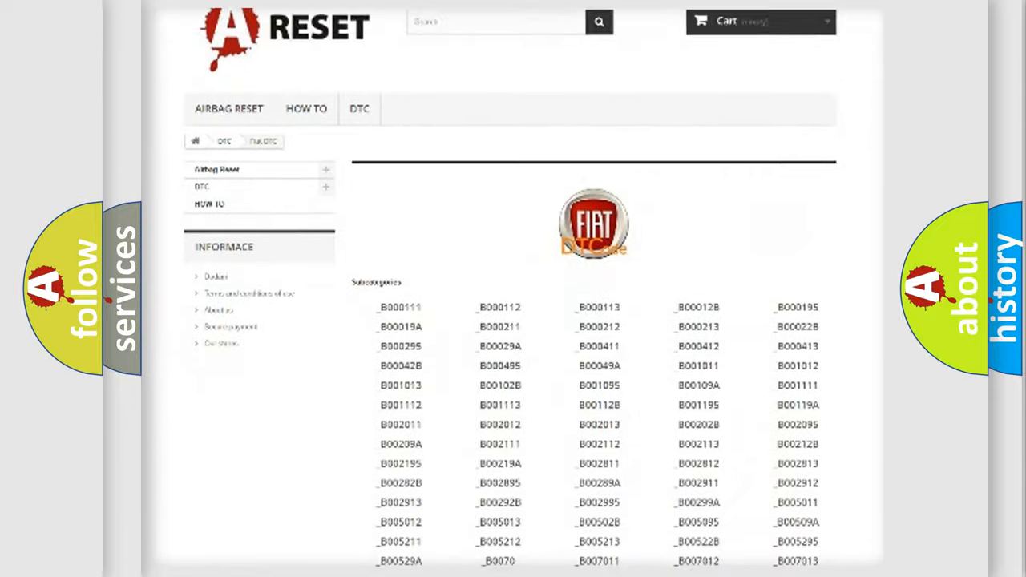
scroll("down", 3)
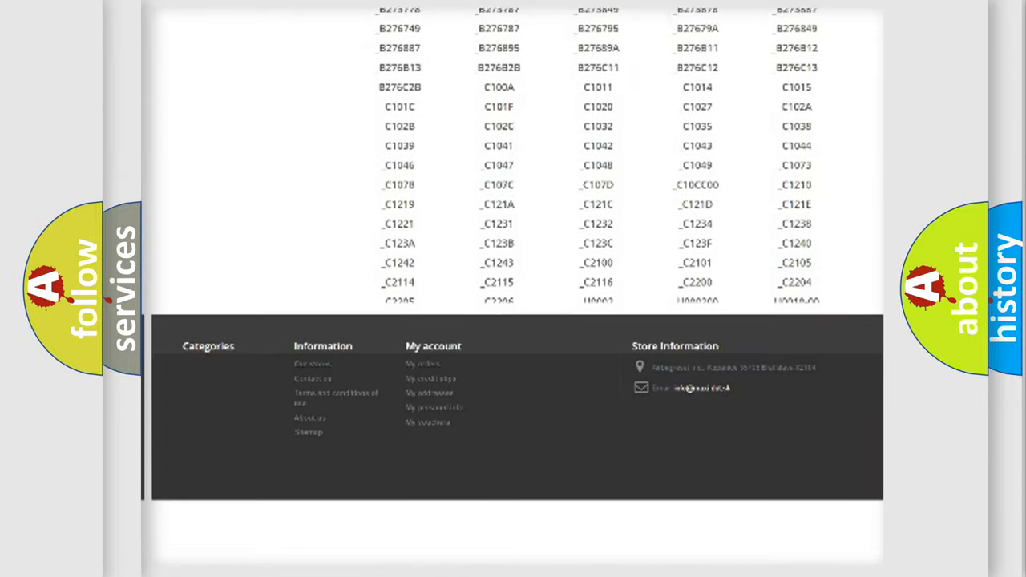